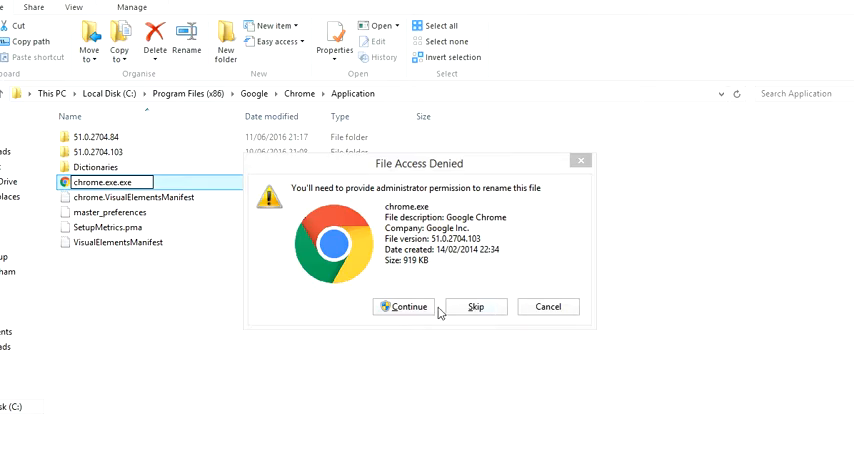
# Continue past the File Access Denied prompt to rename chrome.exe to chrome.exe.exe.
pyautogui.click(409, 307)
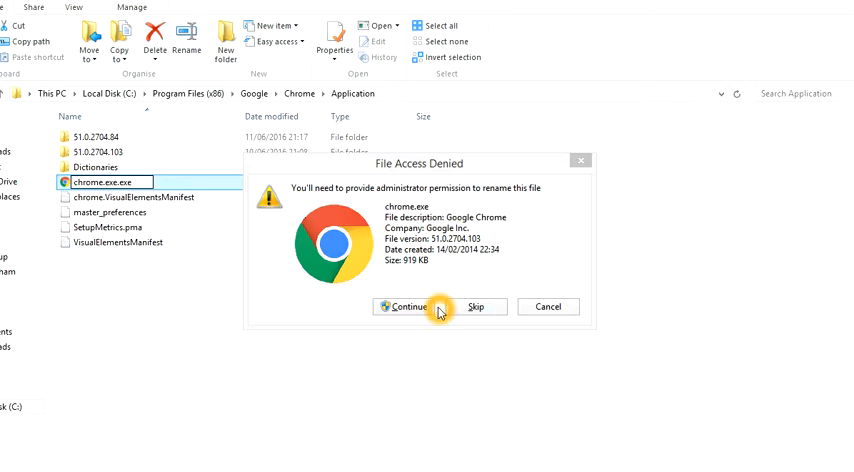
pyautogui.moveTo(145, 189)
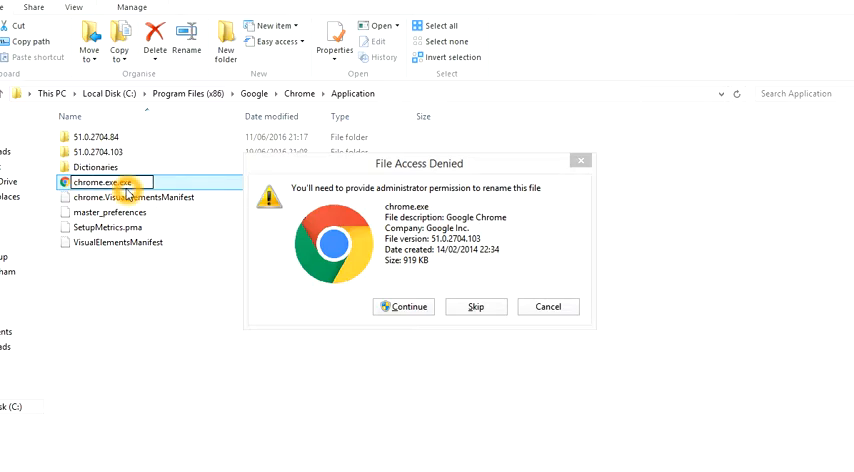
pyautogui.moveTo(130, 190)
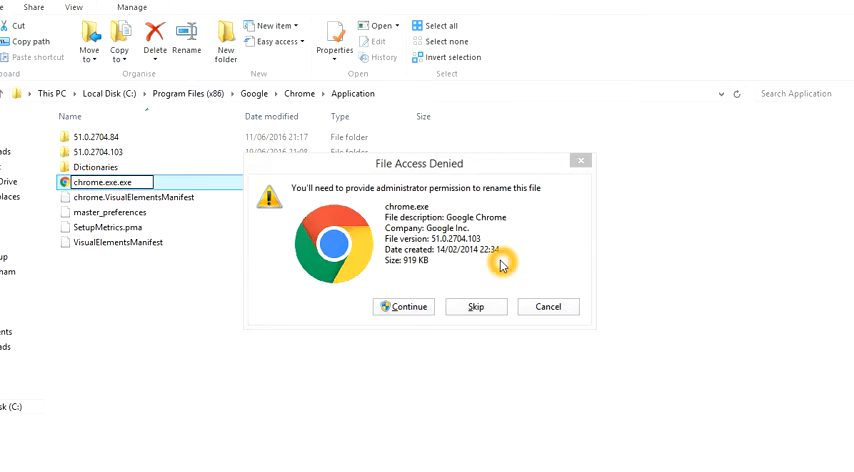
pyautogui.click(404, 307)
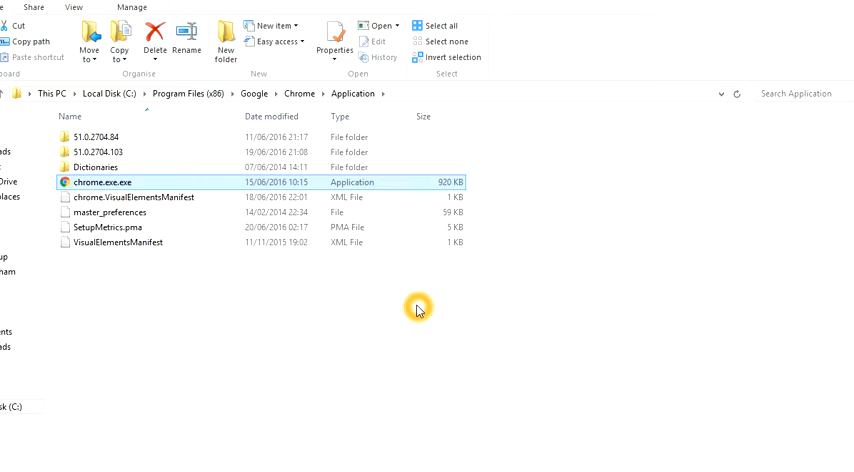
pyautogui.moveTo(415, 290)
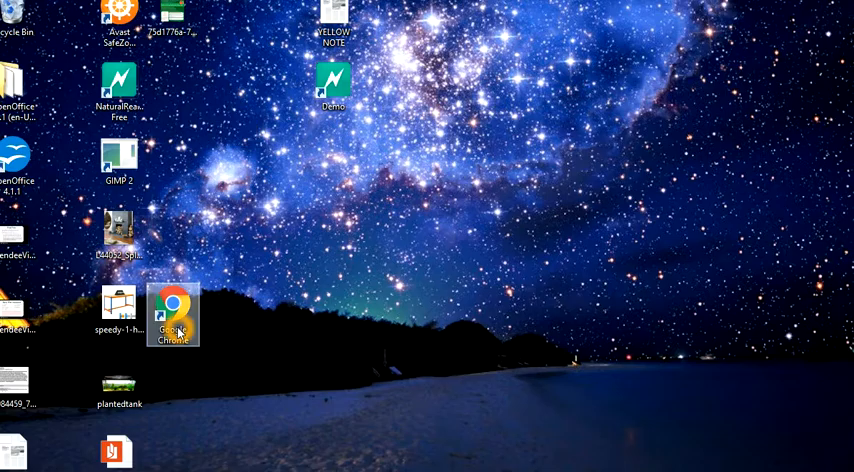
# Launch the Google Chrome desktop shortcut, dismiss its broken-target warning, and open chrome.exe.exe's context menu.
pyautogui.doubleClick(172, 314)
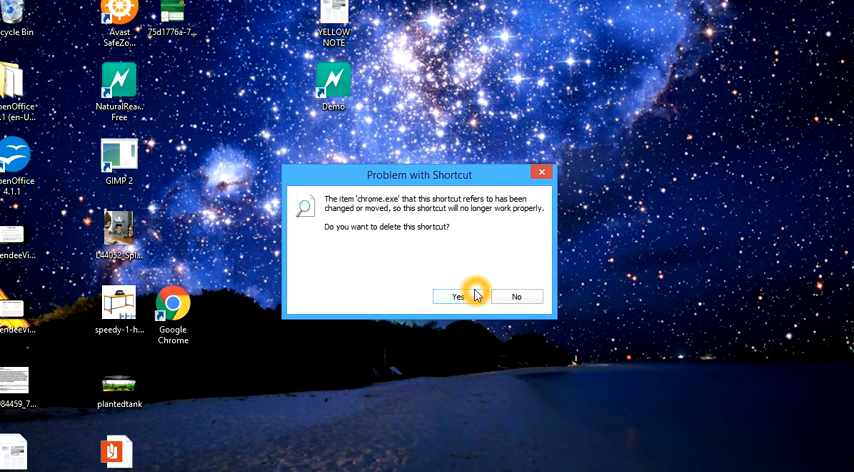
pyautogui.click(456, 296)
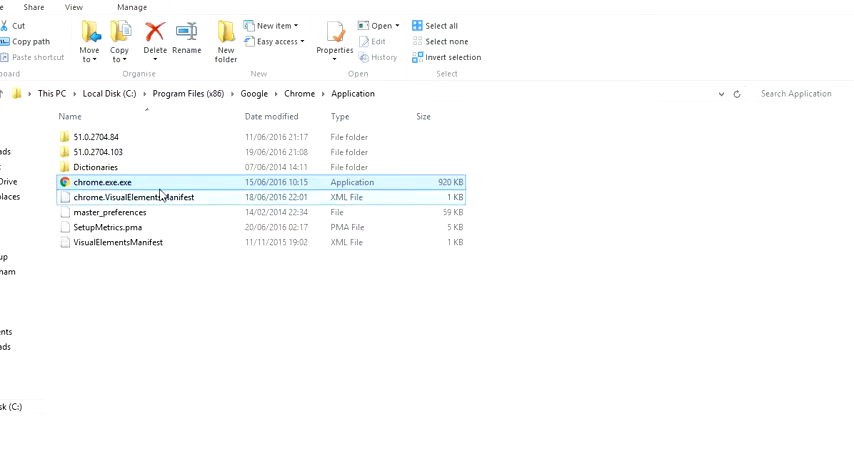
pyautogui.rightClick(99, 183)
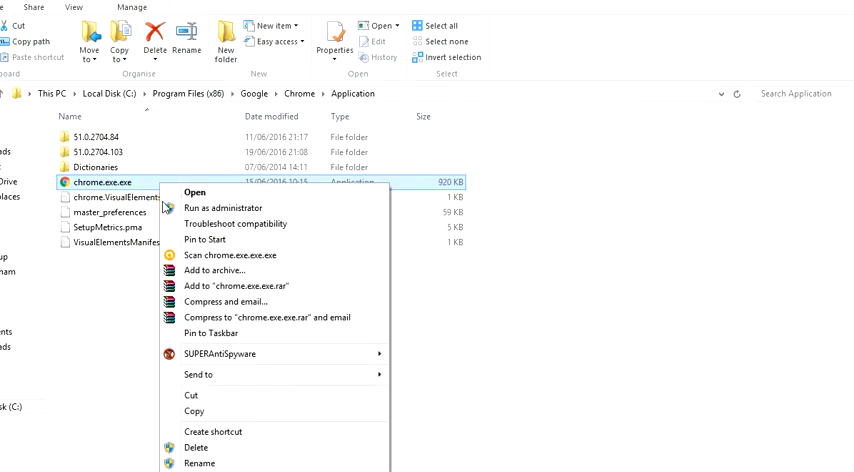